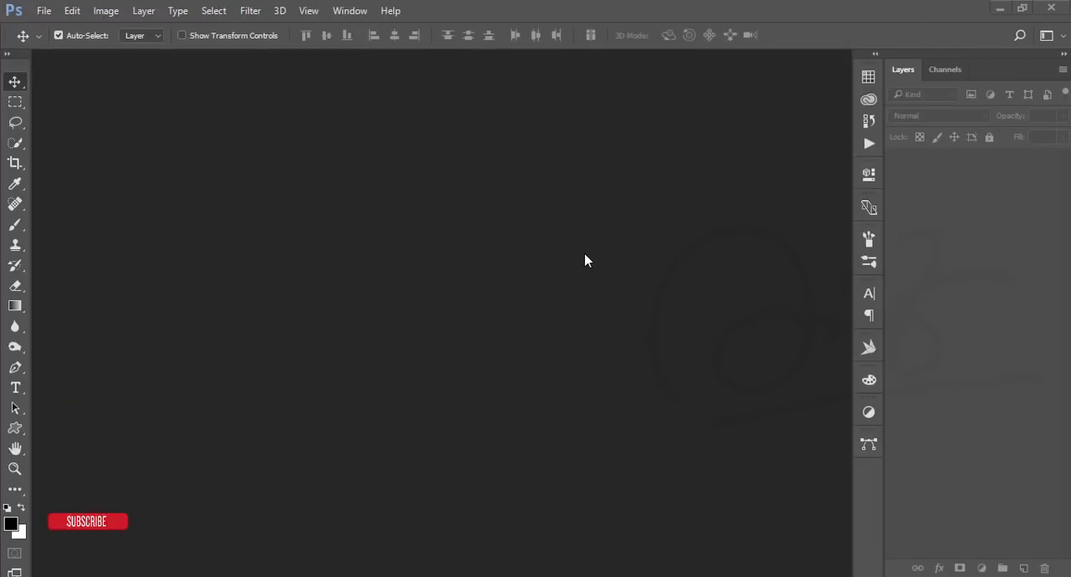
mouse_move(690, 325)
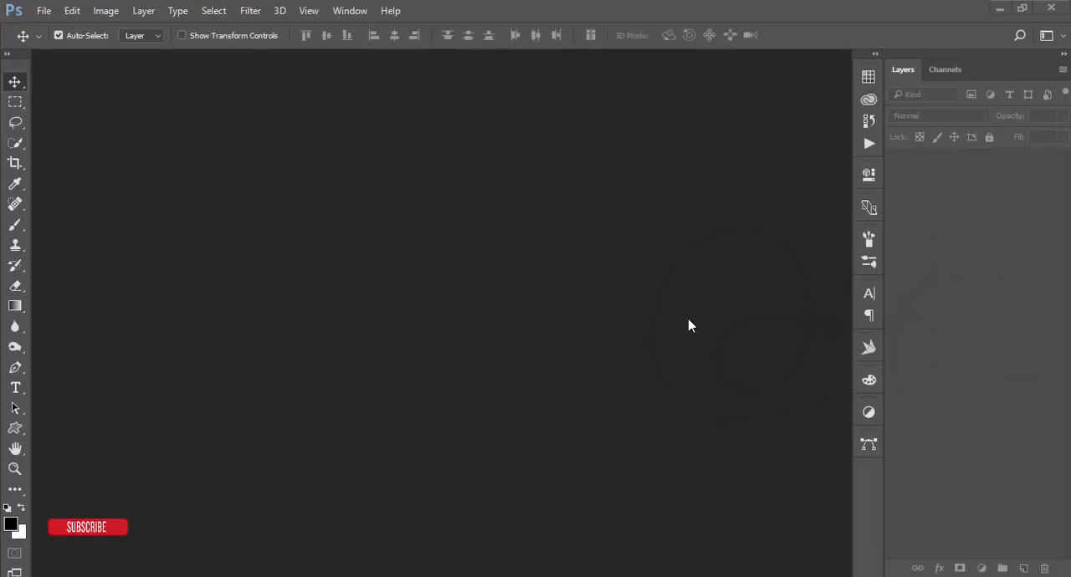
mouse_move(365, 234)
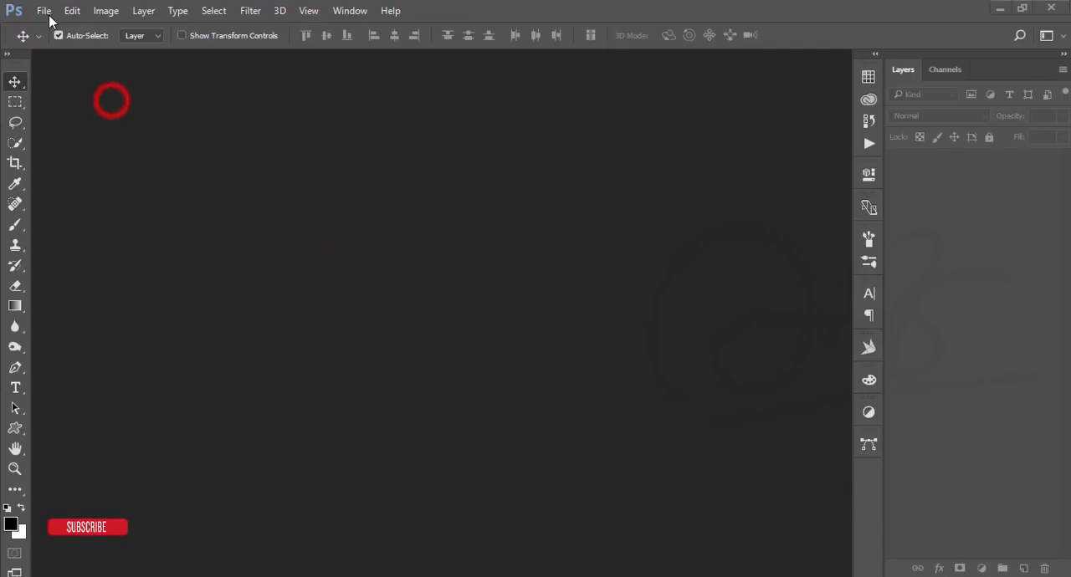
- Open chill_by_itskaylaerin-dc235gd.jpg from the Documents folder as a new document
click(52, 13)
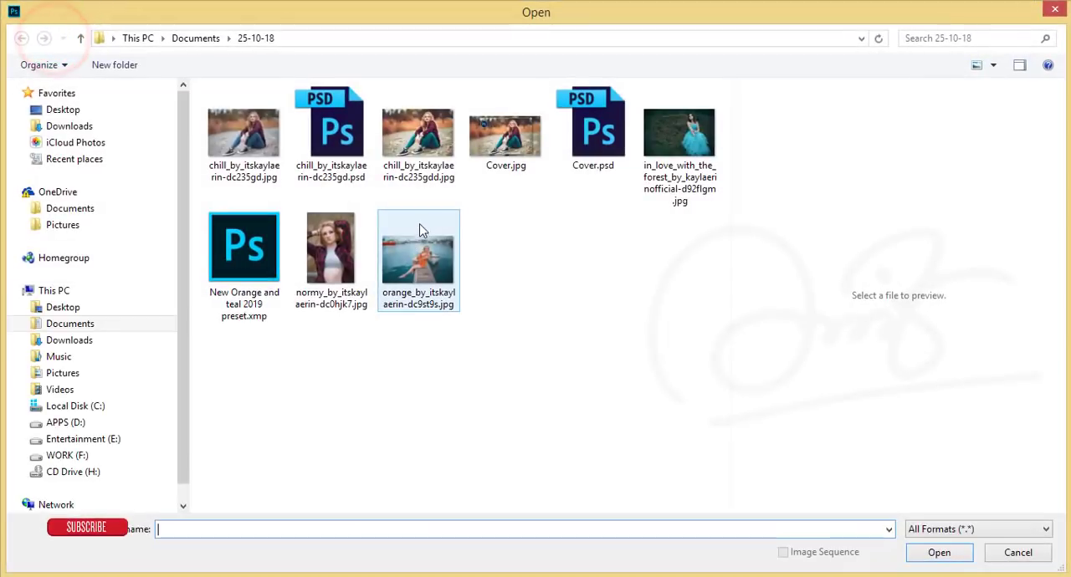
click(600, 221)
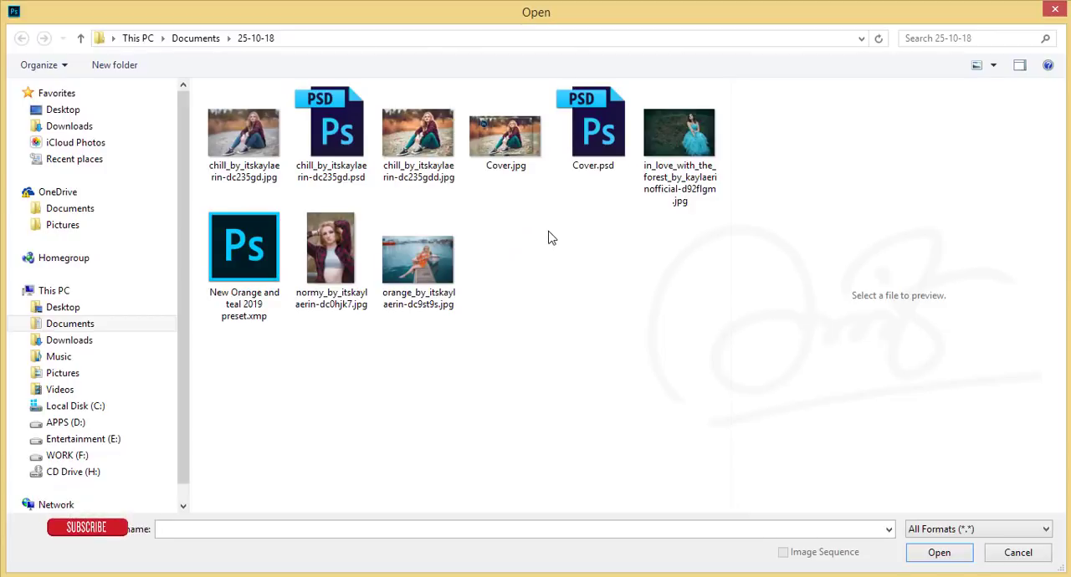
mouse_move(603, 292)
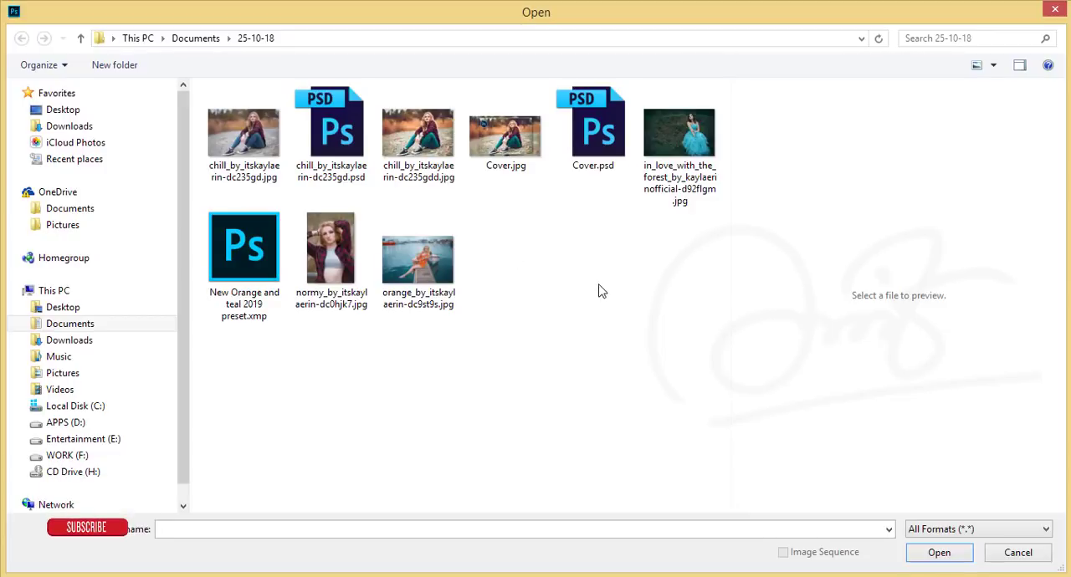
mouse_move(576, 270)
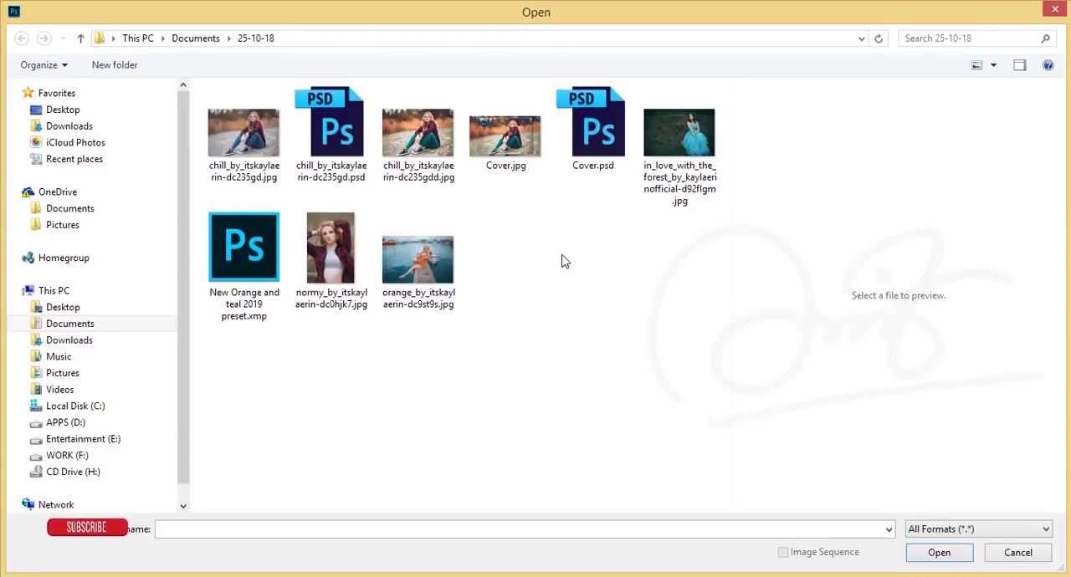
click(245, 134)
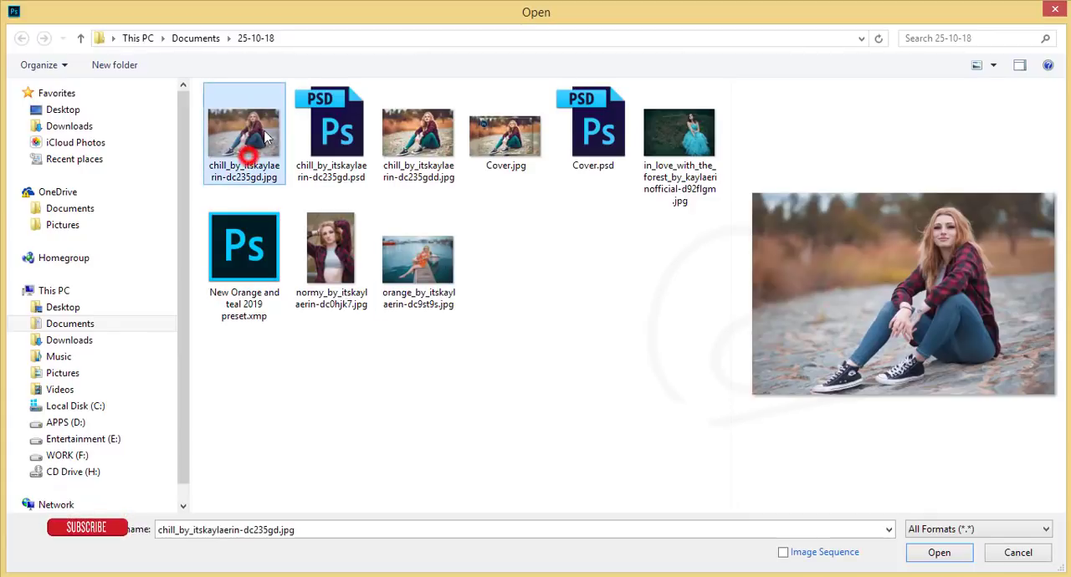
mouse_move(939, 553)
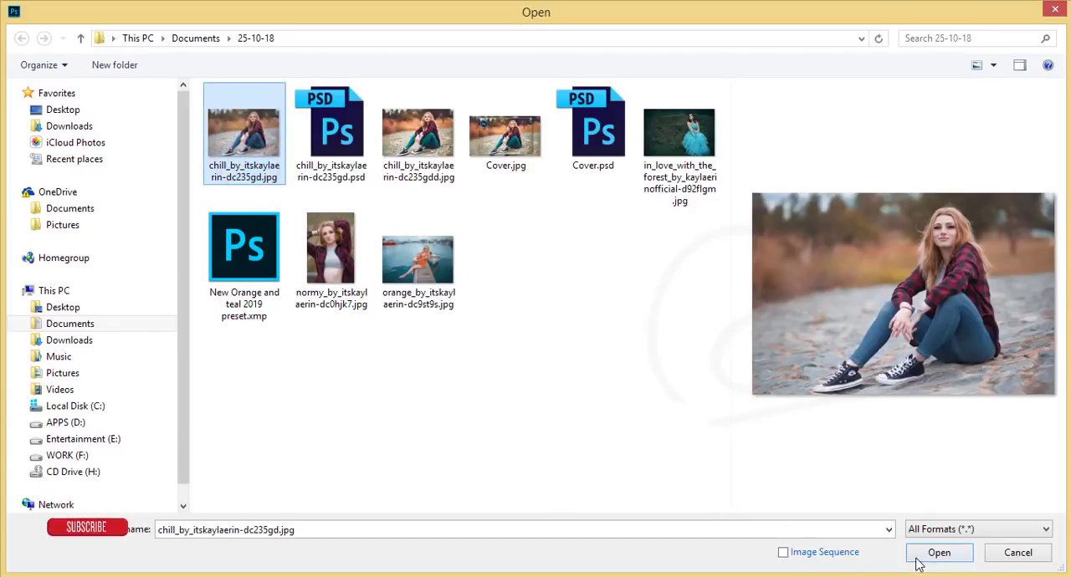
click(938, 552)
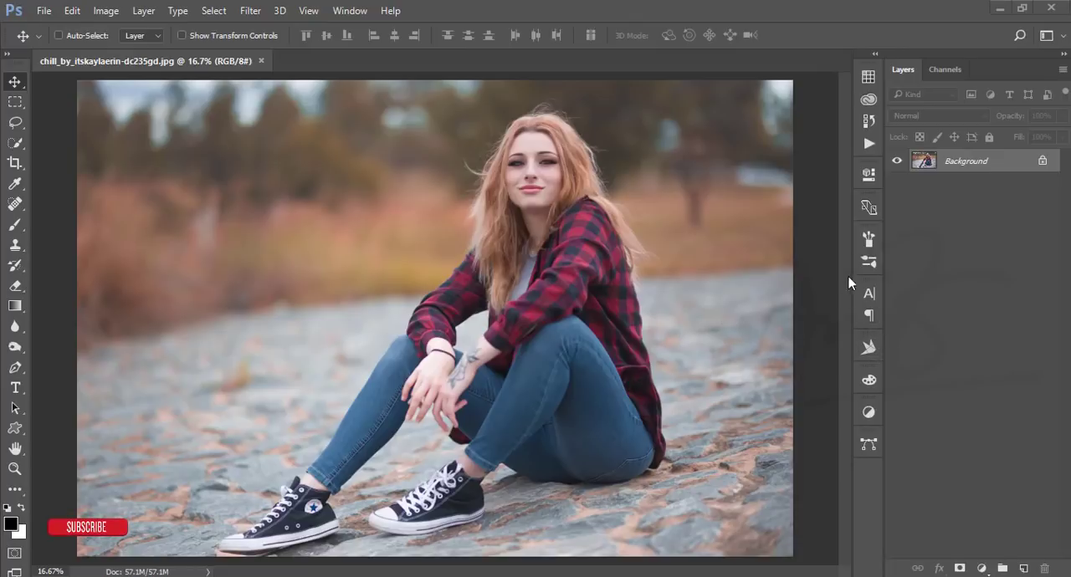
- Duplicate the background layer with Ctrl+J and start the Camera Raw Filter on the copy
key(Ctrl+j)
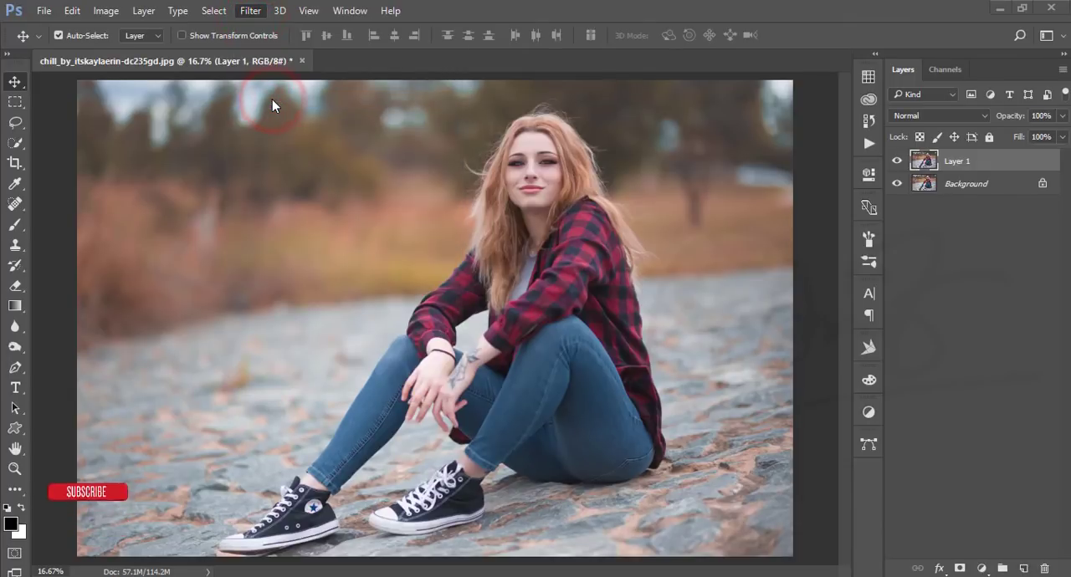
click(258, 10)
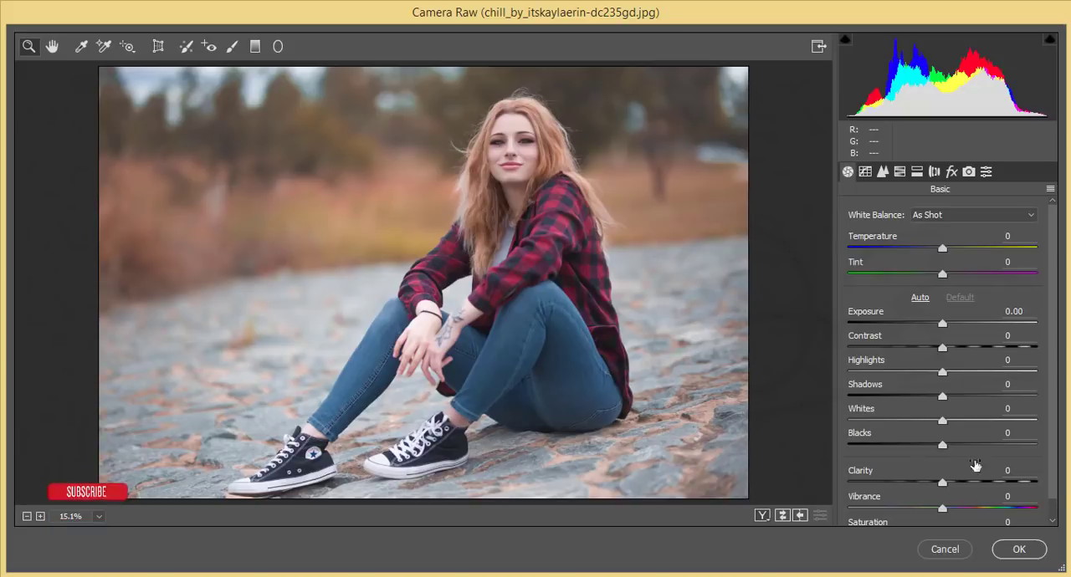
mouse_move(559, 371)
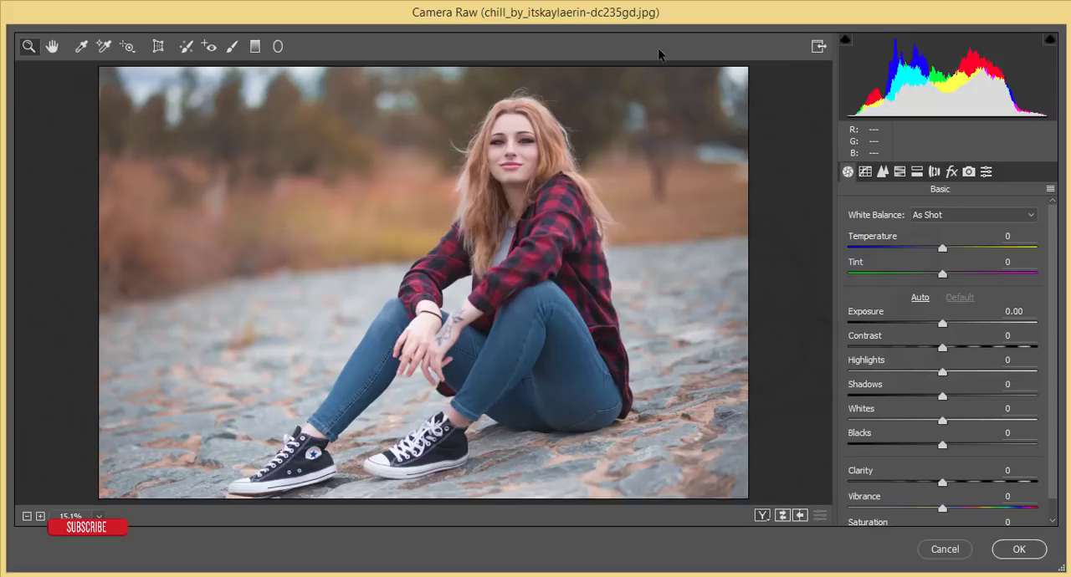
- Browse the Tone Curve, Lens Corrections and Effects panels, ending back at Basic adjustments
click(865, 171)
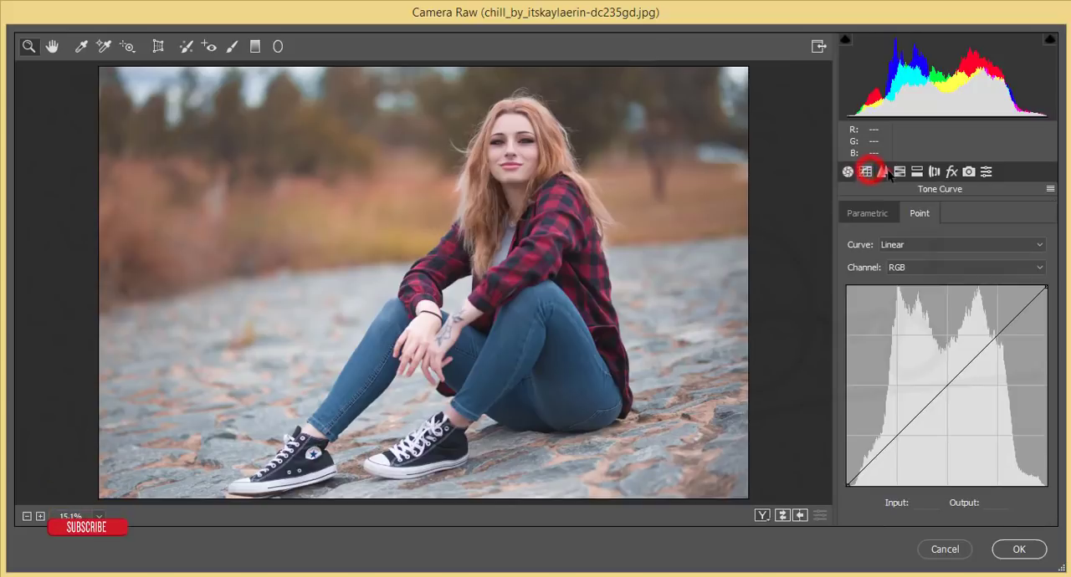
click(934, 170)
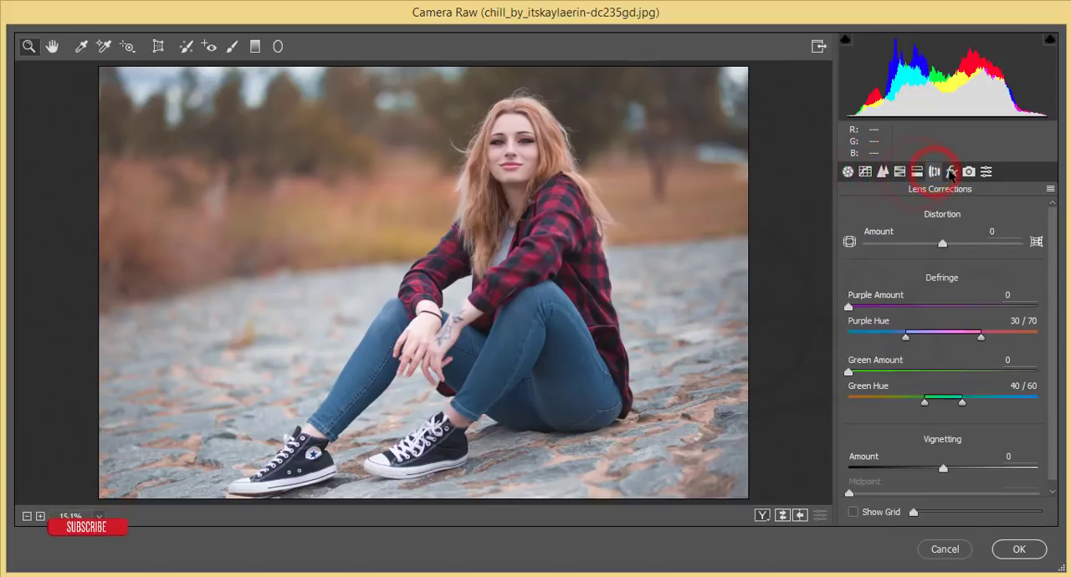
click(950, 171)
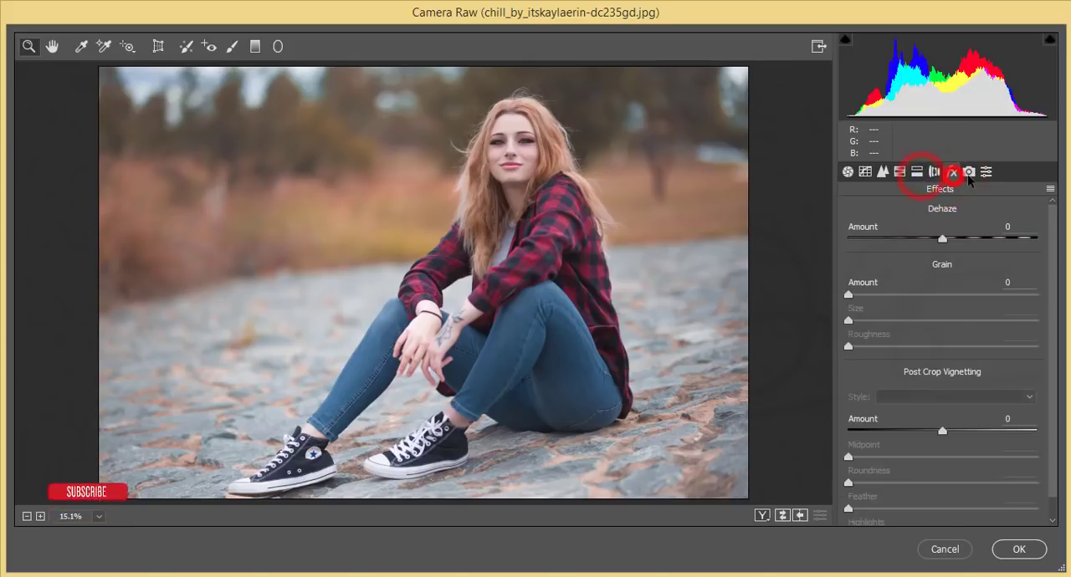
click(863, 170)
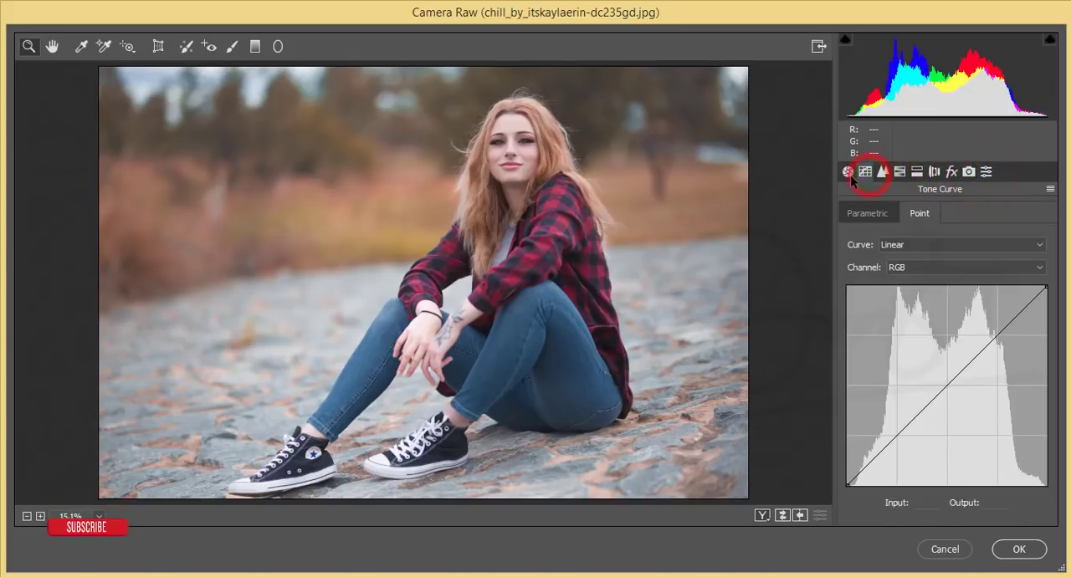
click(1047, 190)
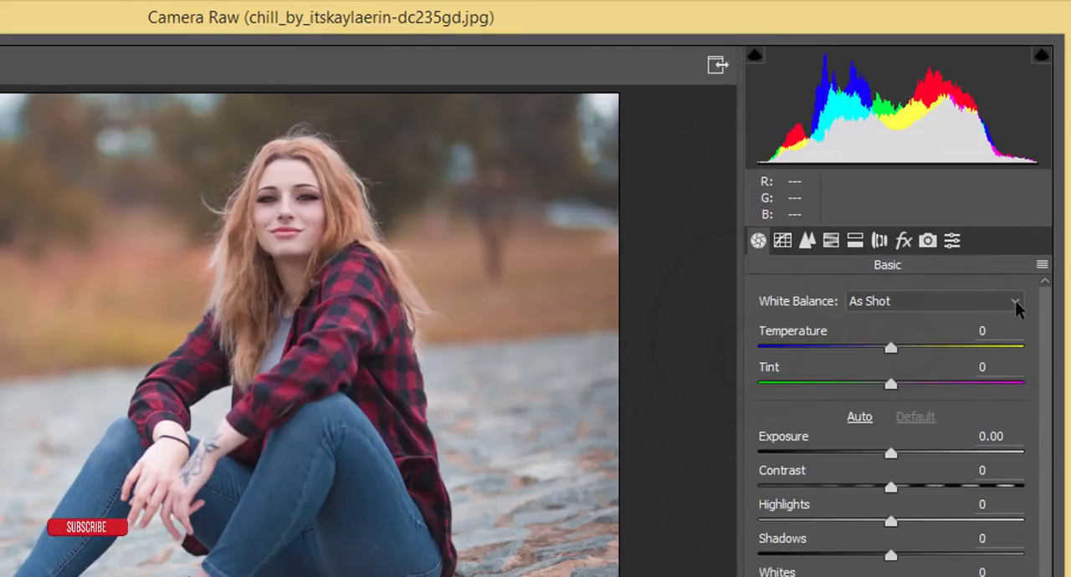
- Load New Orange and teal 2019 preset.xmp via Load Settings to grade the portrait
click(1041, 264)
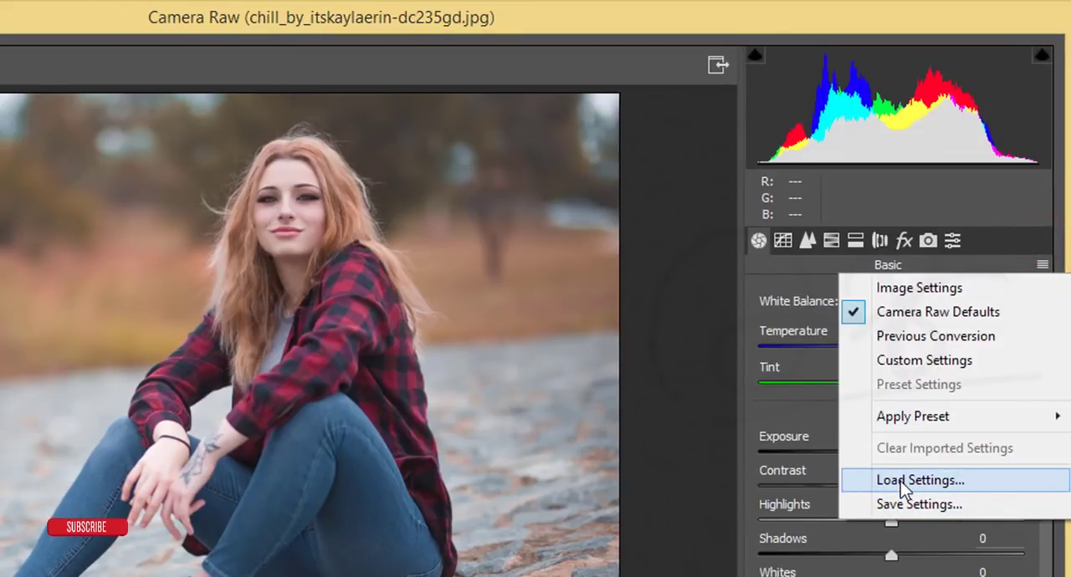
click(921, 480)
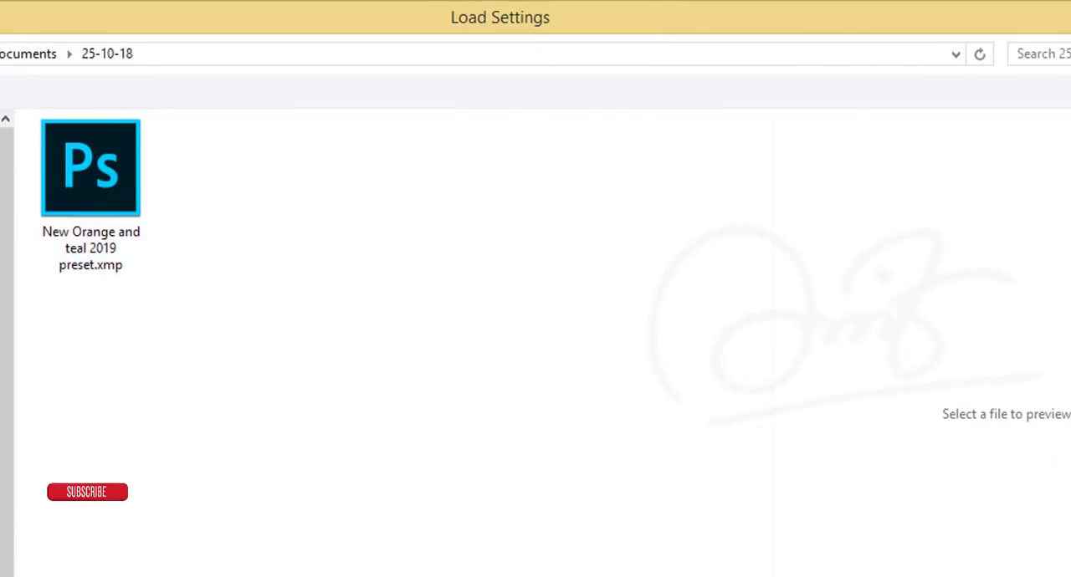
click(90, 167)
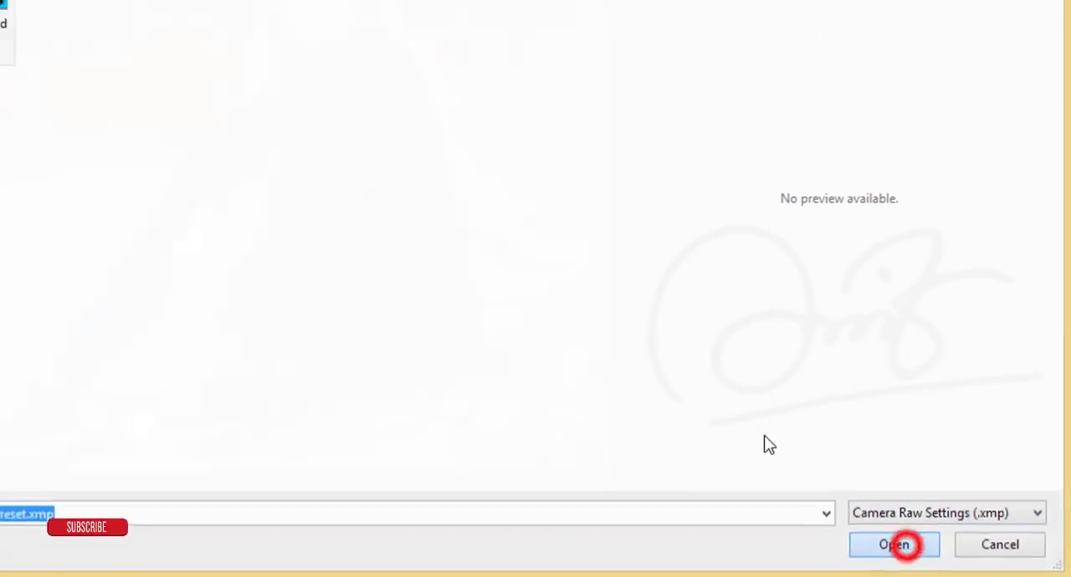
click(894, 544)
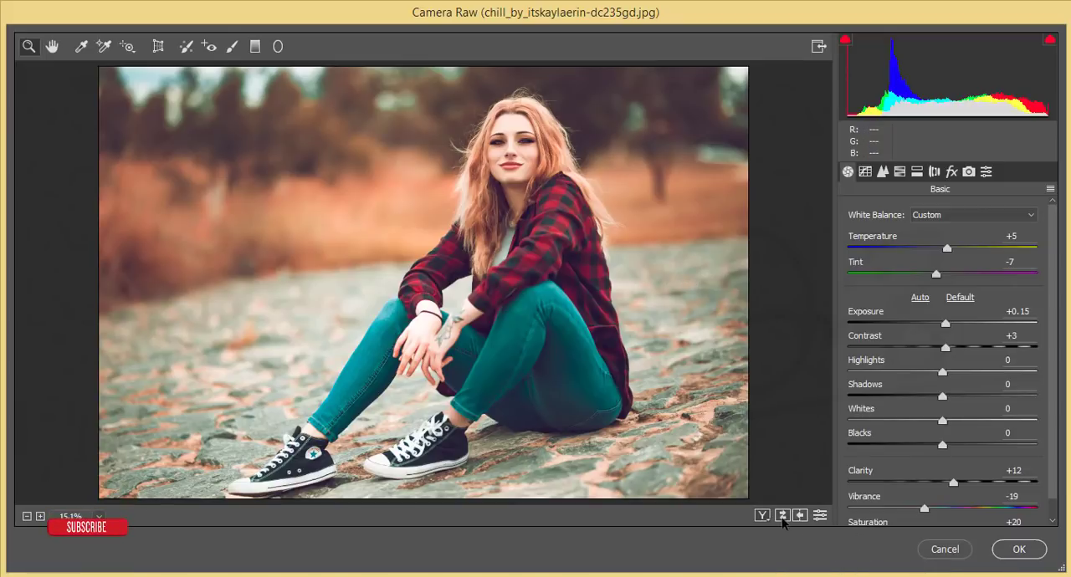
- Check the Before/After comparison and accept the Camera Raw grade with OK
click(780, 515)
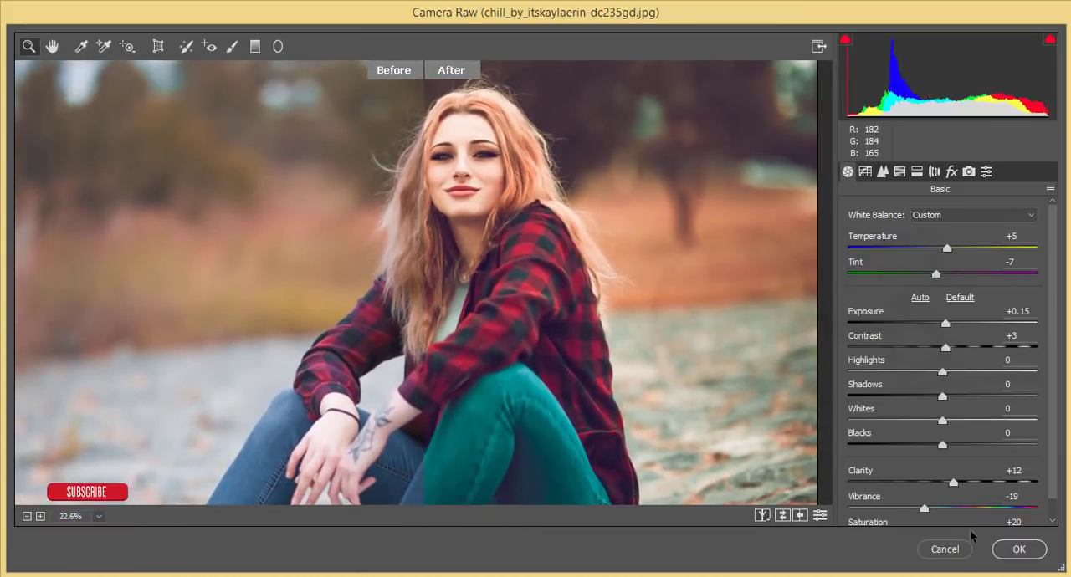
click(1026, 549)
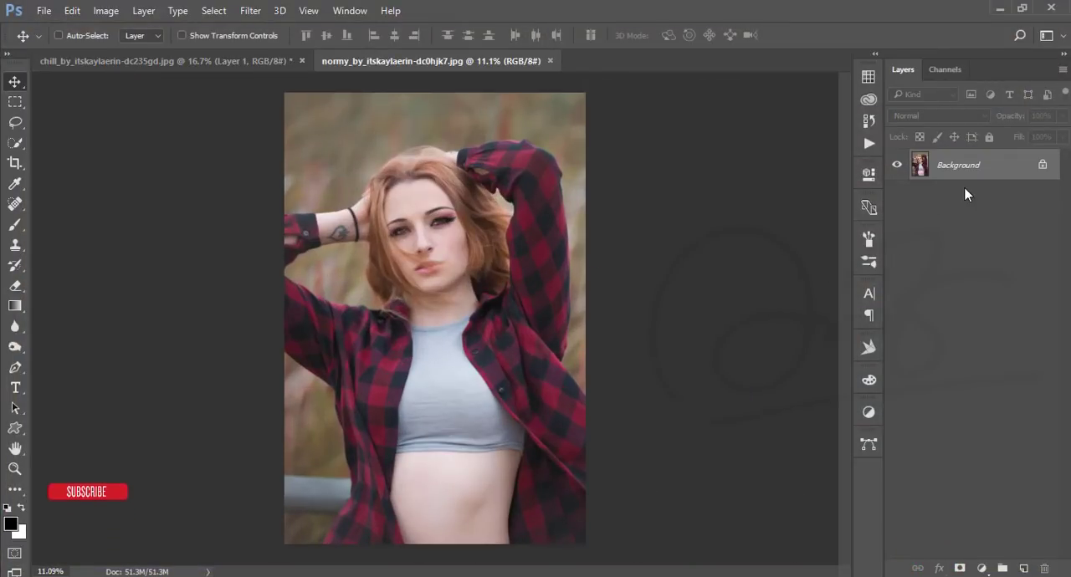
- Duplicate the second portrait's Background layer and start the Camera Raw Filter on it
key(Ctrl+J)
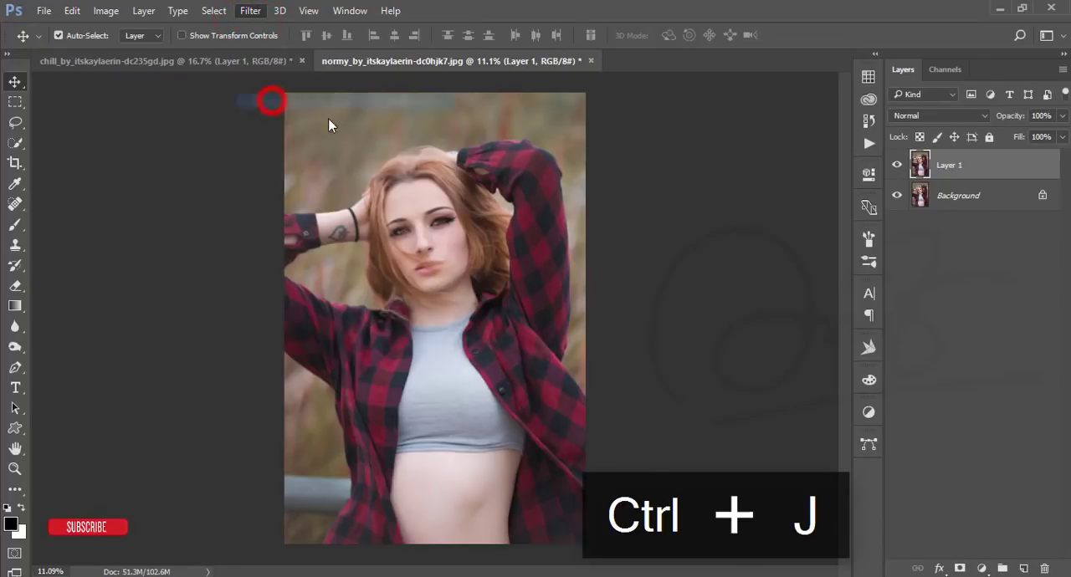
click(251, 10)
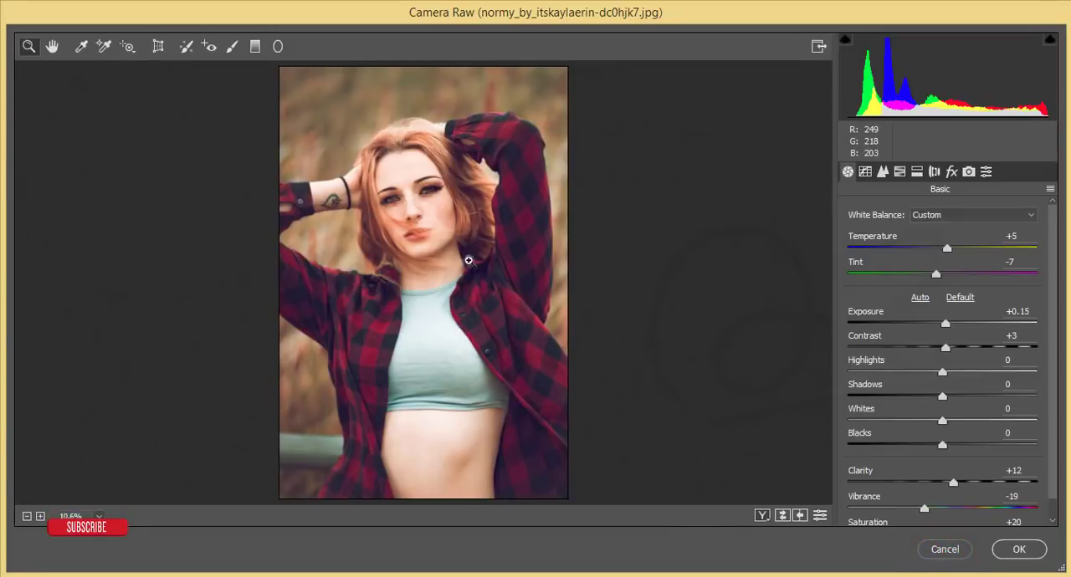
- Show the second portrait's original and graded versions side by side in Camera Raw
click(762, 515)
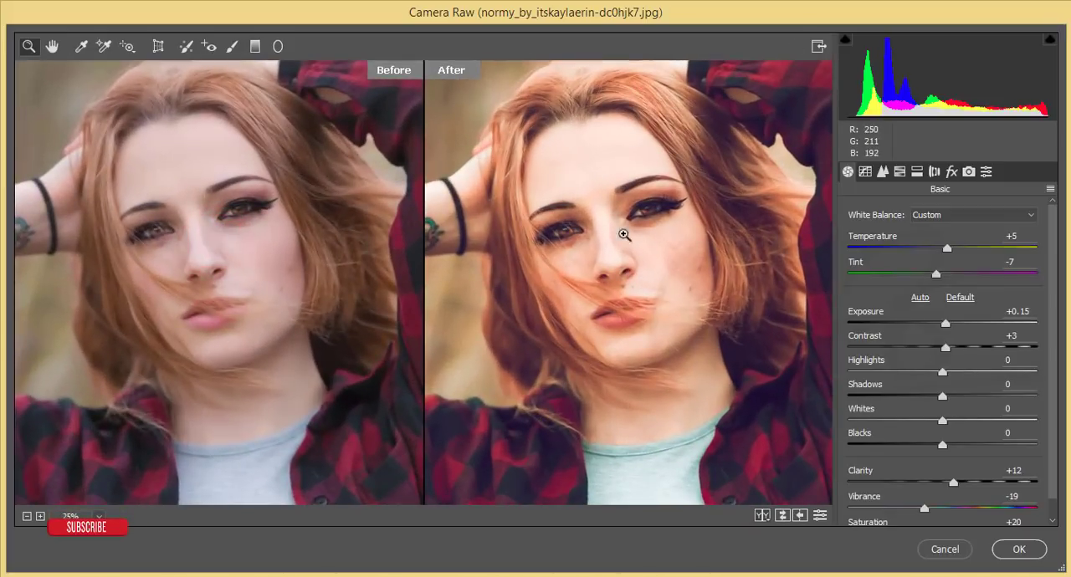
mouse_move(392, 368)
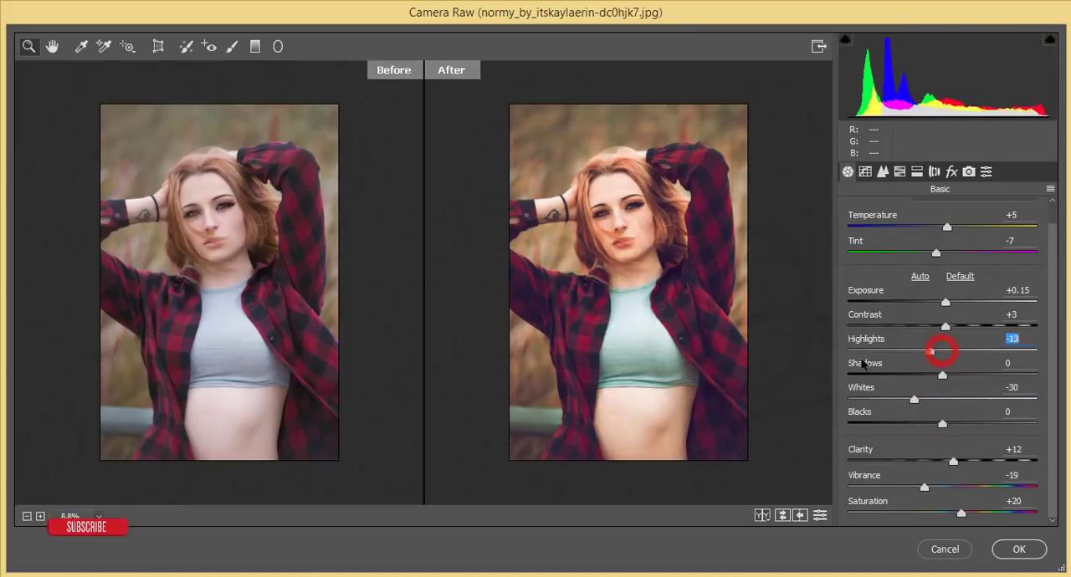
- Lower Highlights, raise Oranges luminance in HSL, and nudge Red Primary Hue slightly positive in Calibration
drag(940, 351, 870, 351)
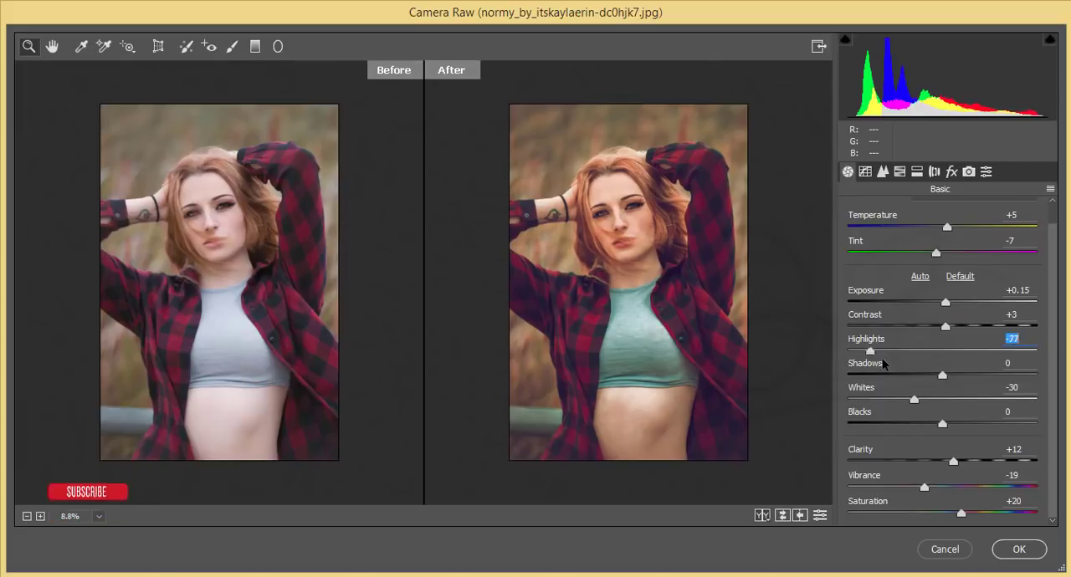
click(917, 172)
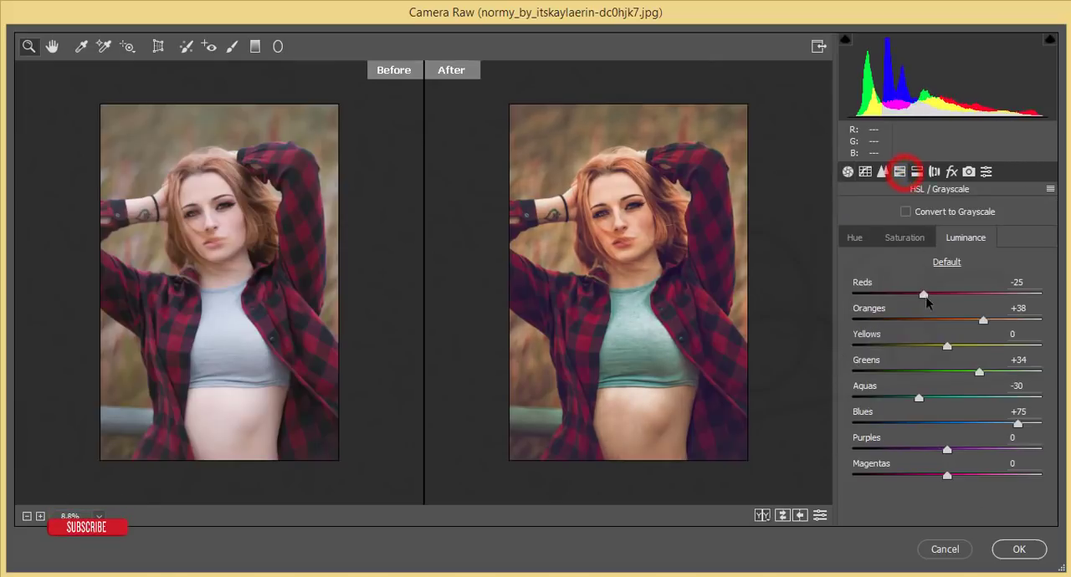
drag(980, 321, 1041, 321)
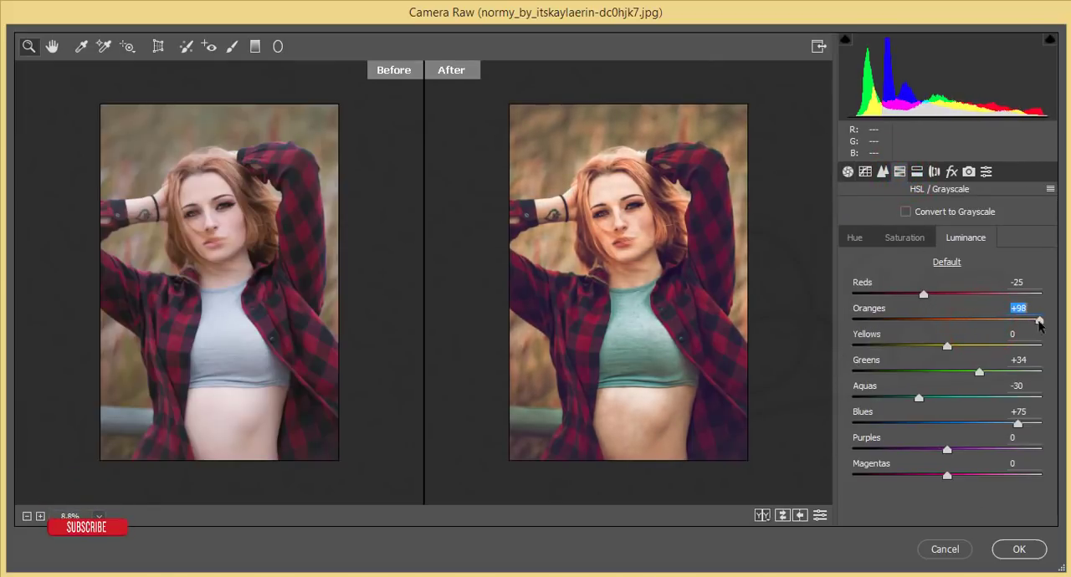
click(969, 171)
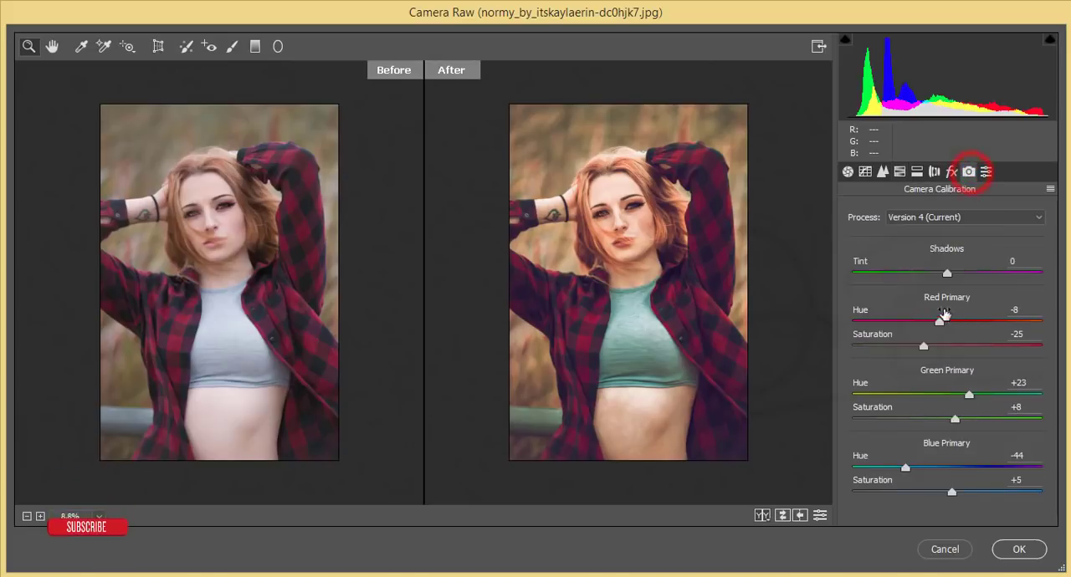
drag(941, 321, 880, 321)
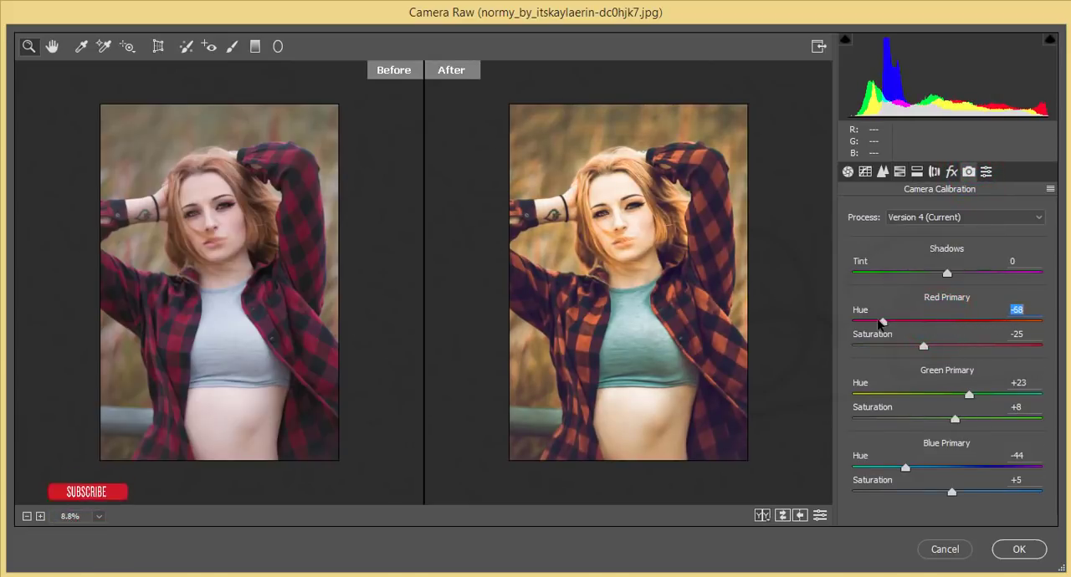
drag(880, 321, 952, 321)
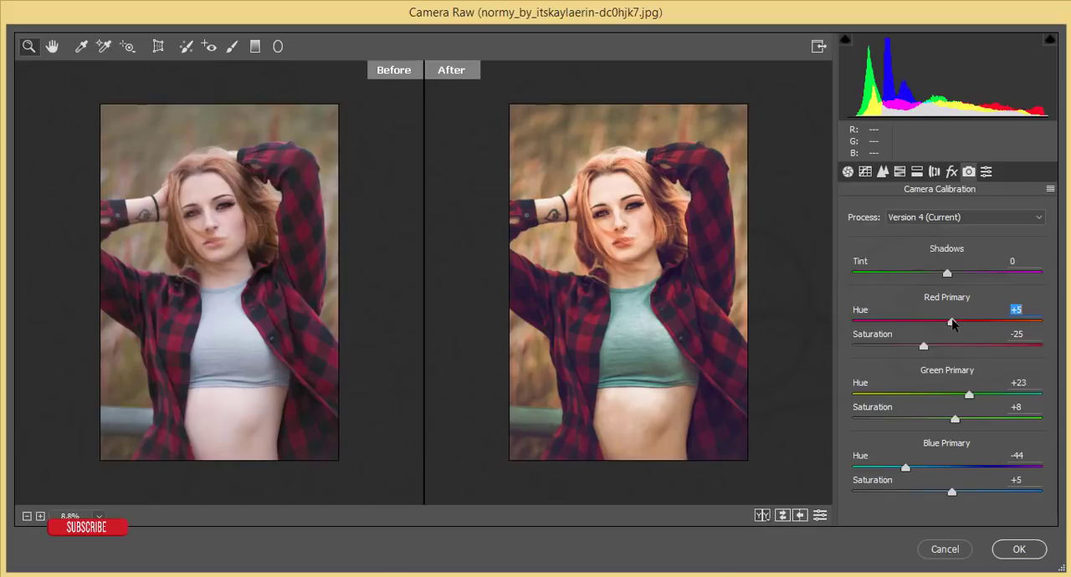
- Apply the Camera Raw grade to the copy layer and return to the first portrait document
click(1028, 548)
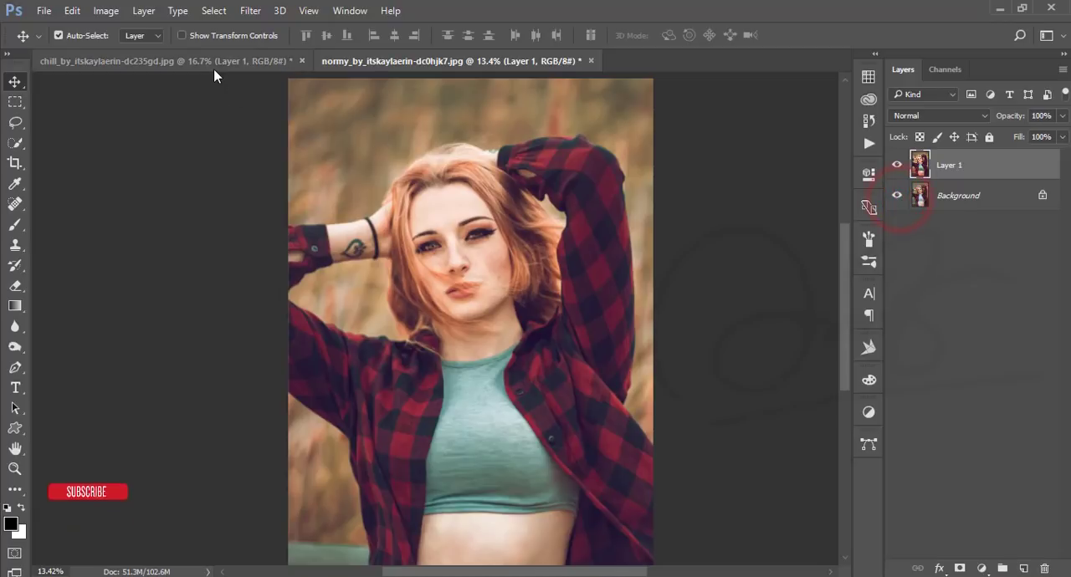
click(126, 60)
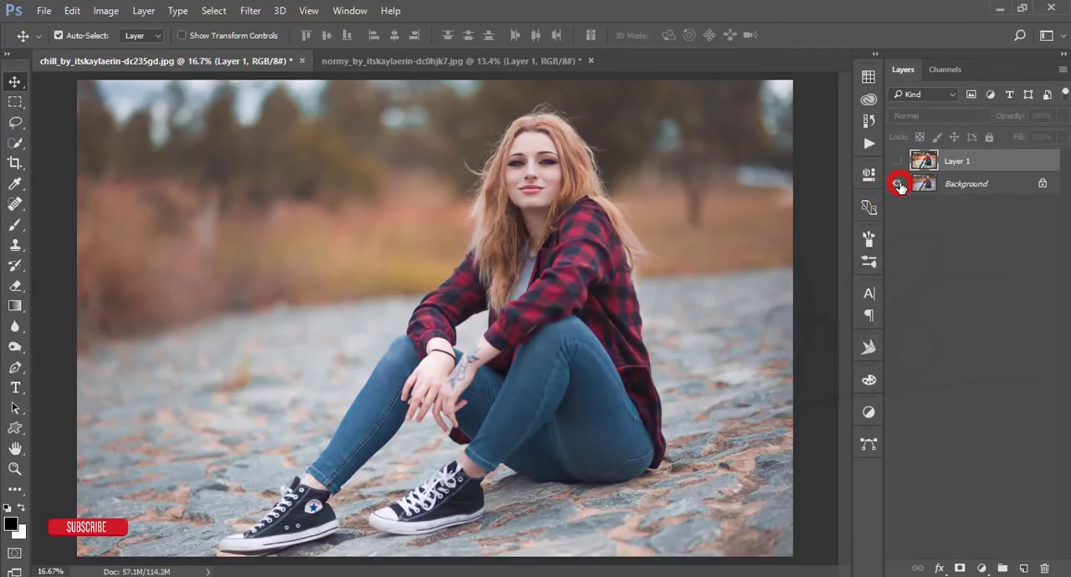